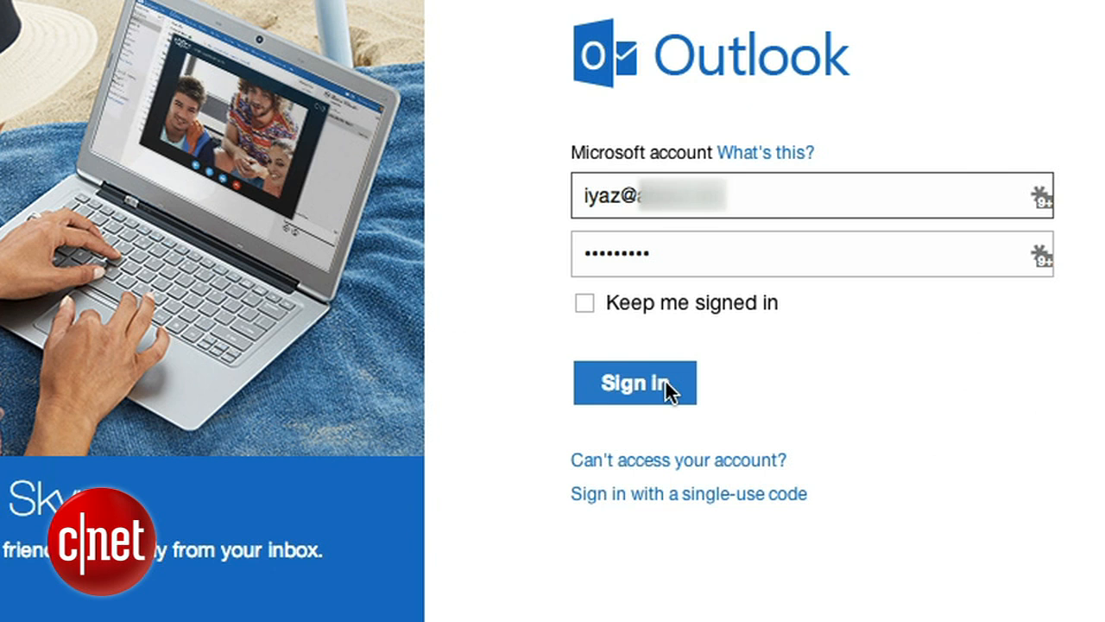
- Sign in to the Microsoft account to reach the Outlook.com inbox
left_click(635, 381)
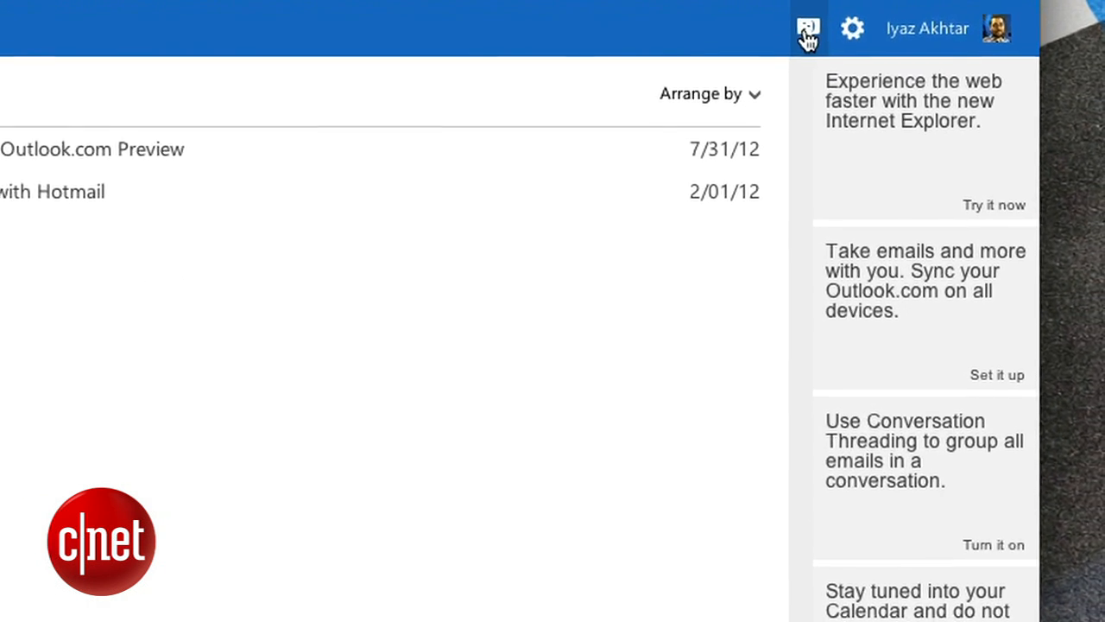
- Show the Messaging pane offering Skype and Google contacts beside the inbox
left_click(808, 28)
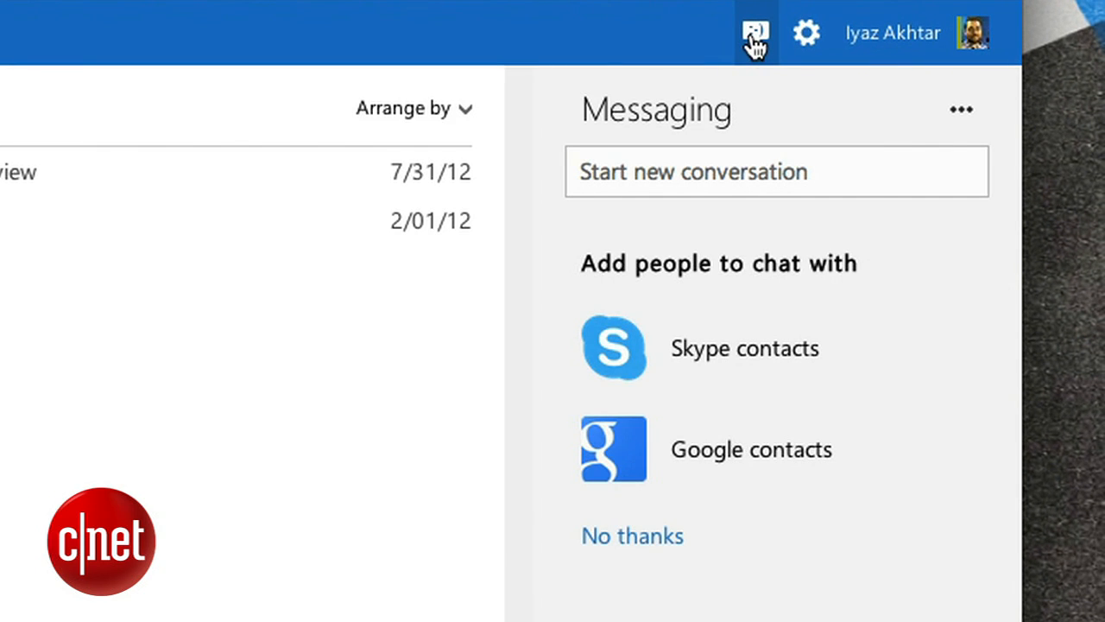
mouse_move(757, 48)
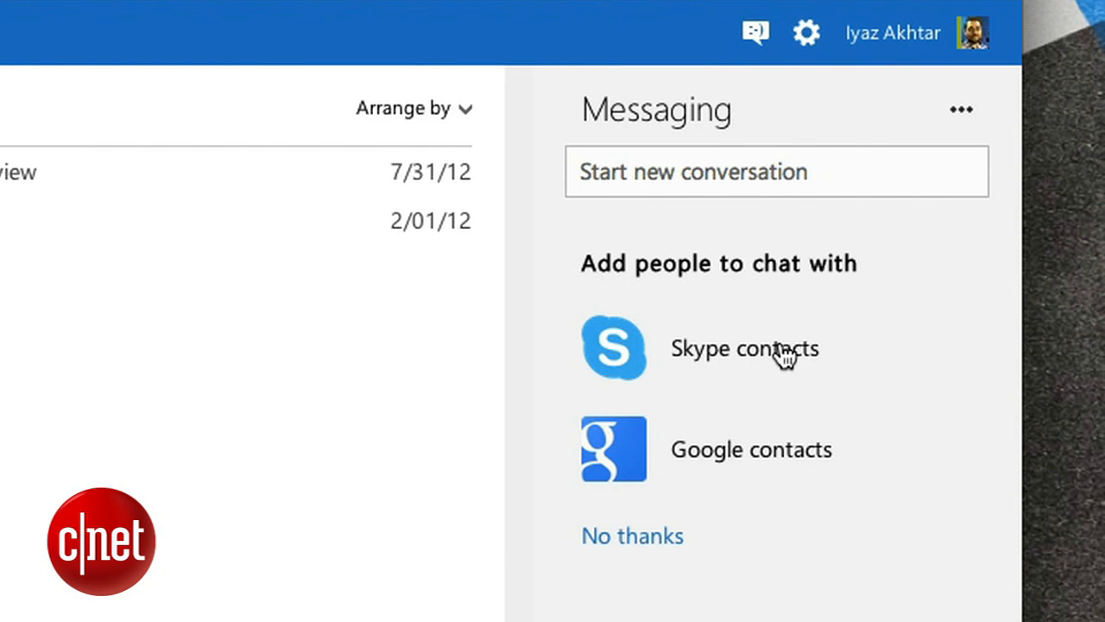
- Start adding Skype contacts, get started and agree to the Skype terms so the plugin installs
left_click(745, 349)
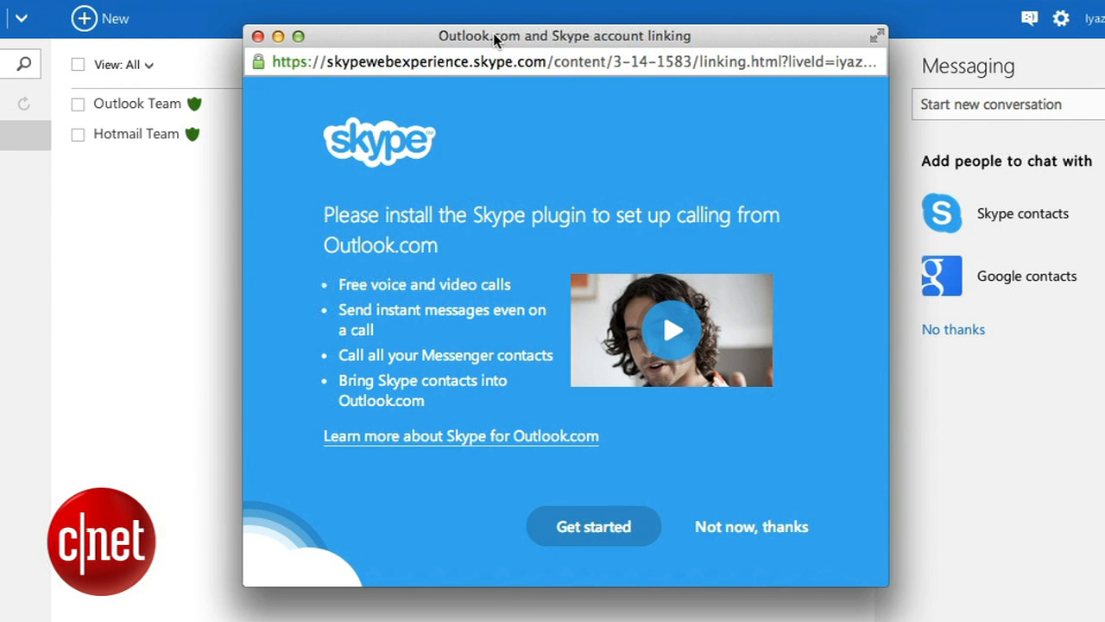
mouse_move(525, 224)
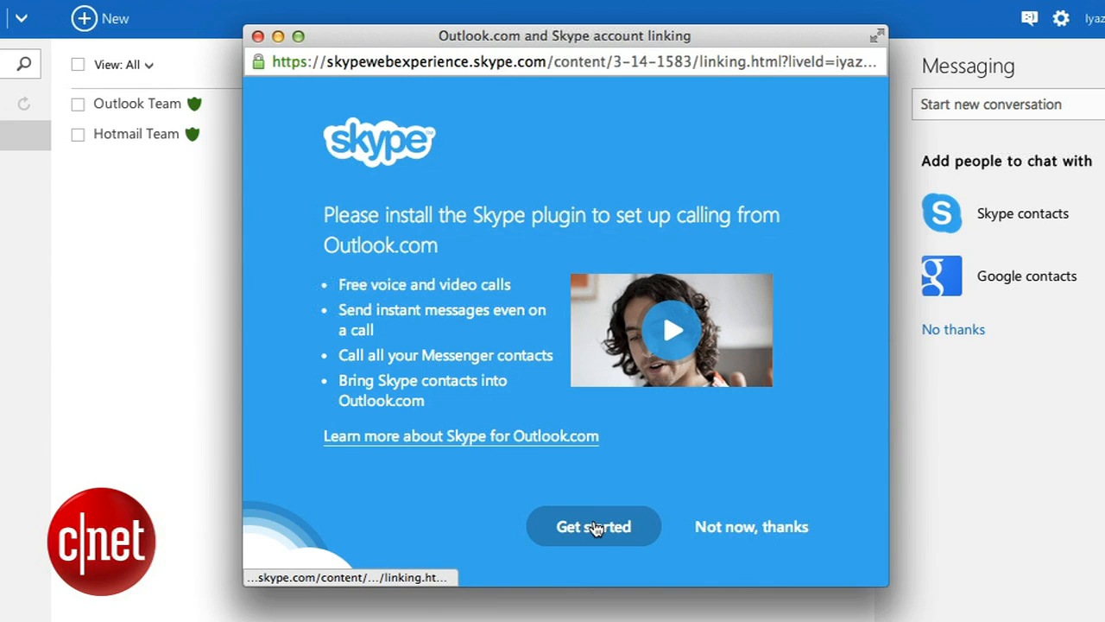
left_click(594, 525)
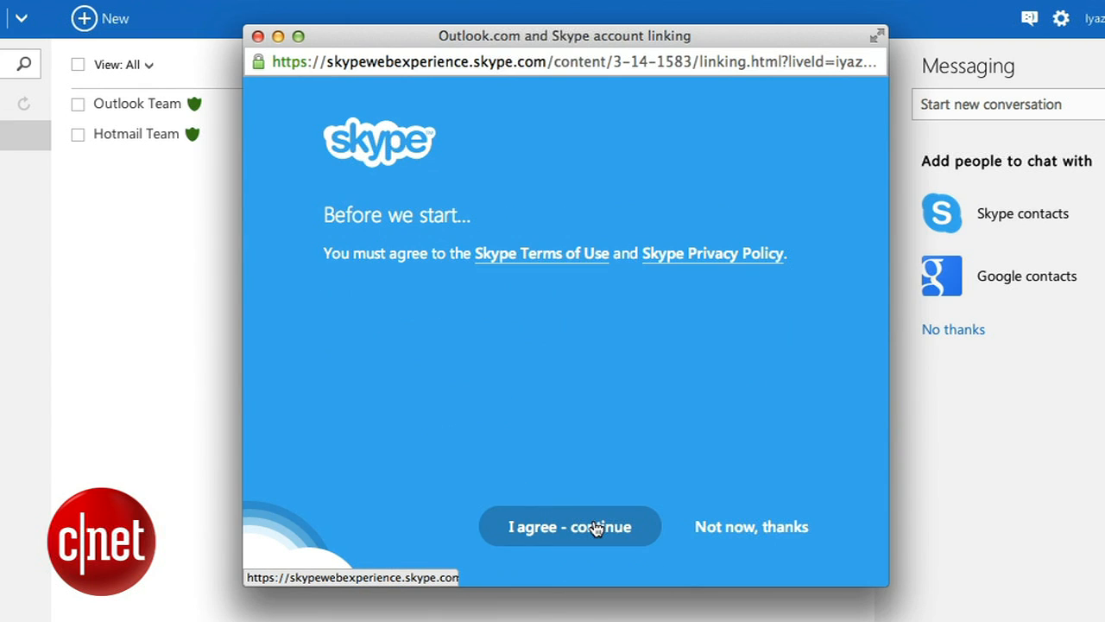
left_click(570, 525)
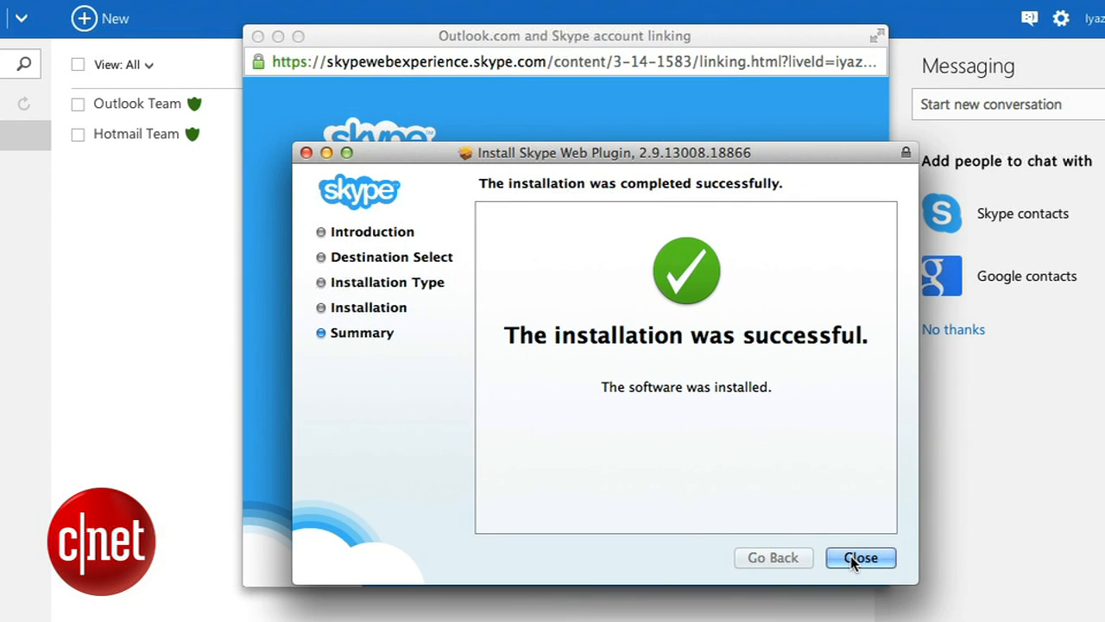
- Close the Skype Web Plugin installer after its successful installation summary
left_click(860, 556)
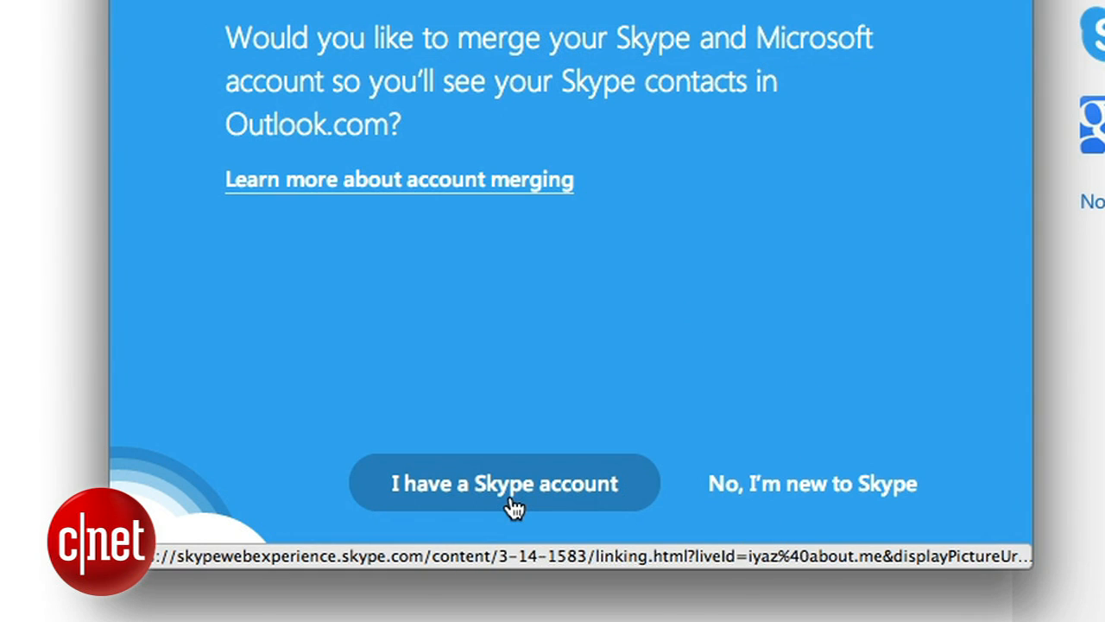
- Link the existing Skype account using the saved login and merge it with the Microsoft account
left_click(504, 484)
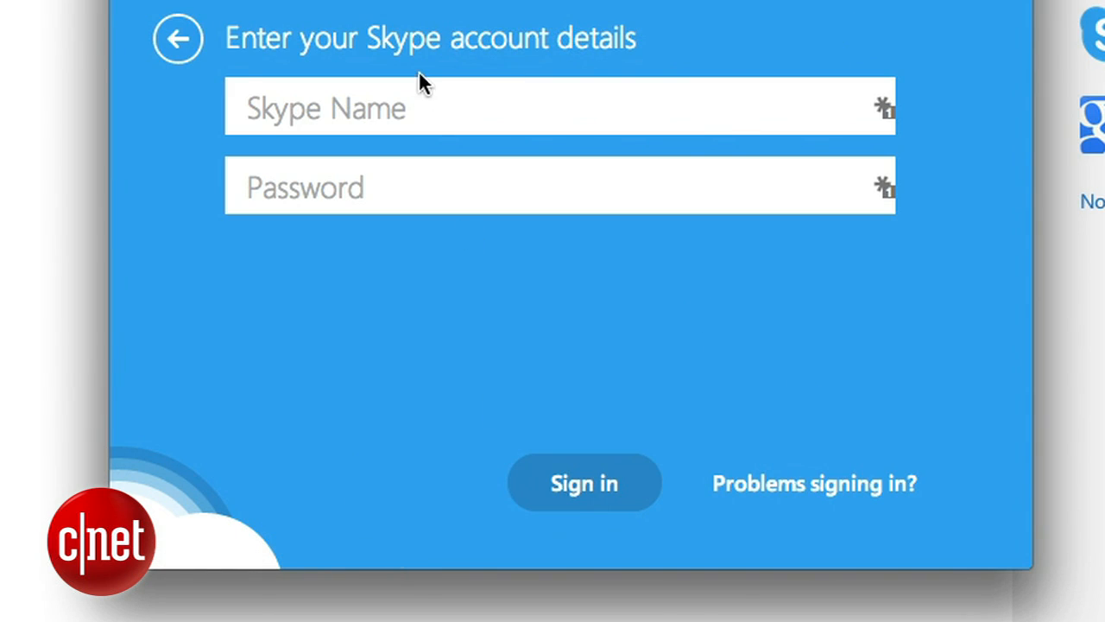
left_click(561, 107)
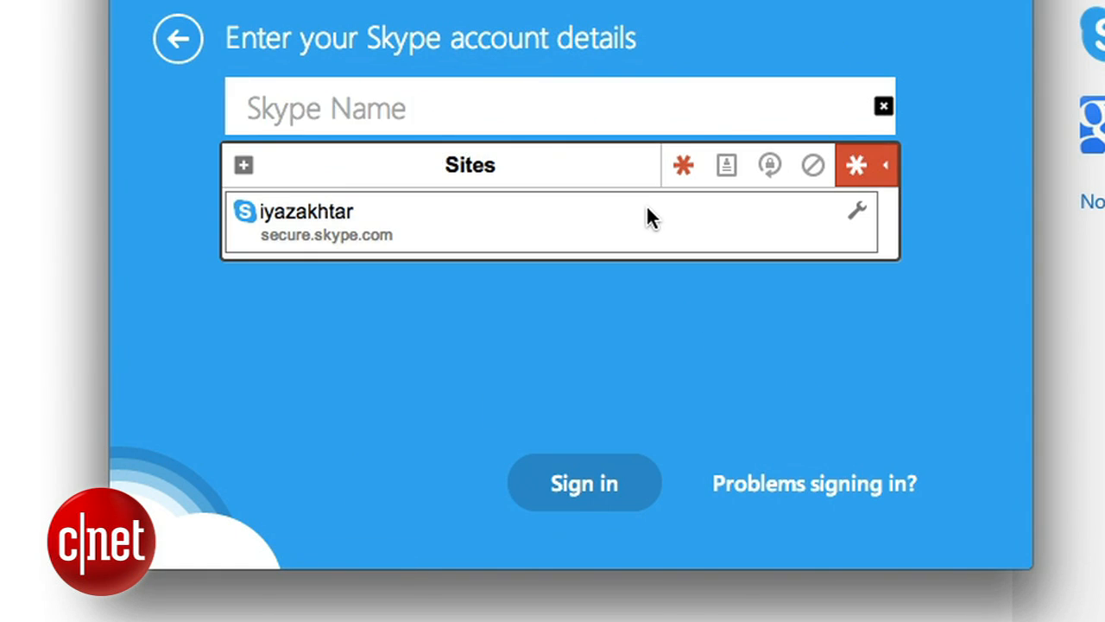
left_click(583, 482)
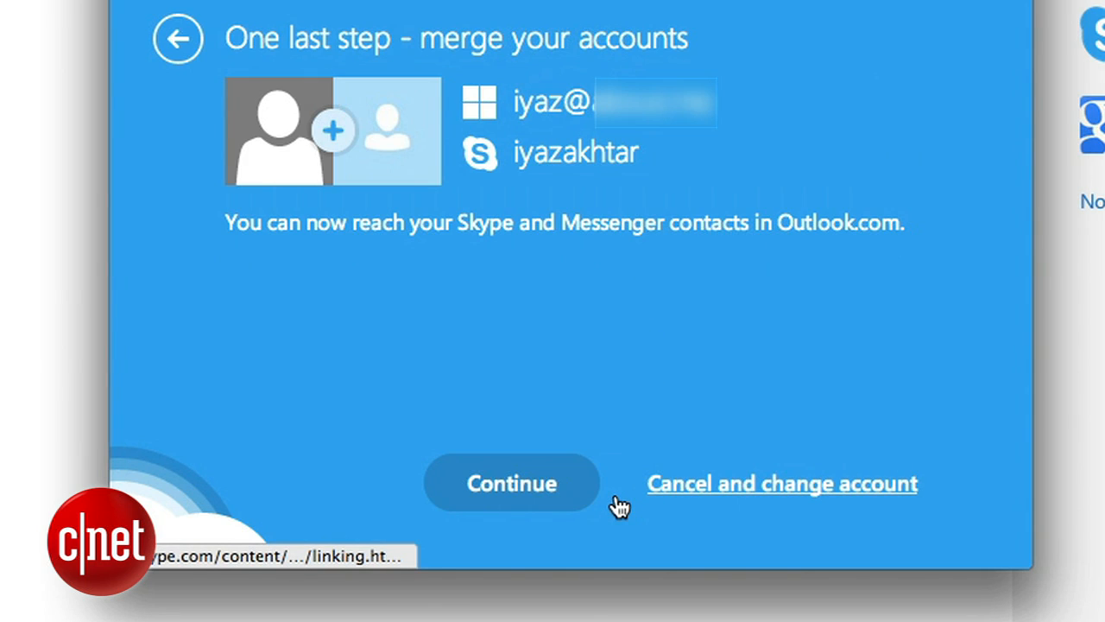
left_click(511, 483)
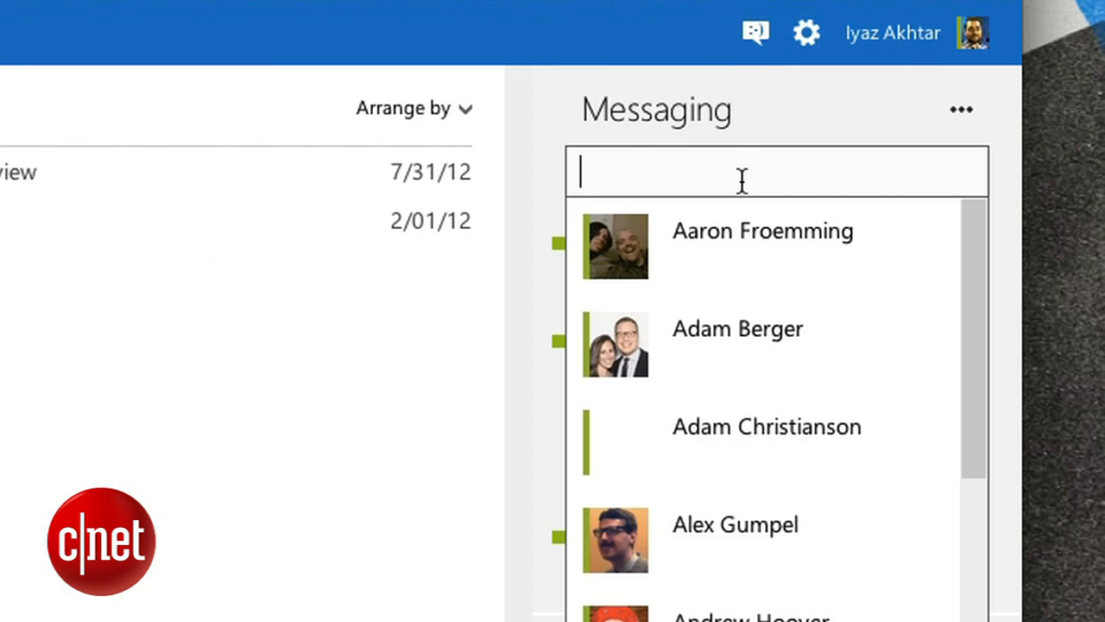
- Search messaging for 'Andrew' and start a conversation with Andrew Zarian
type("Andrew")
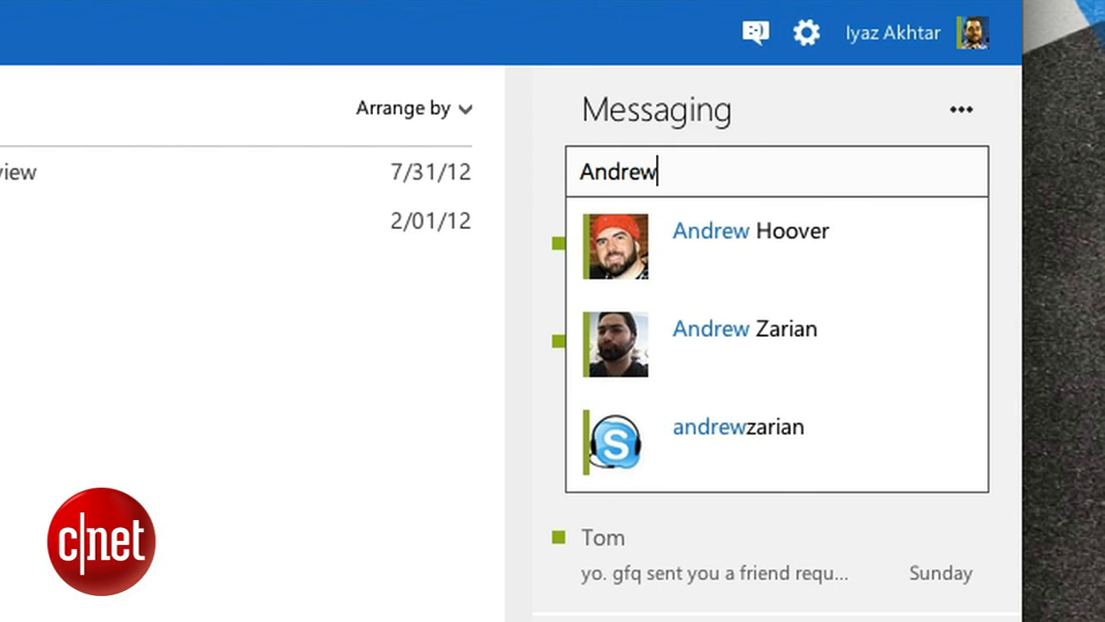
left_click(745, 328)
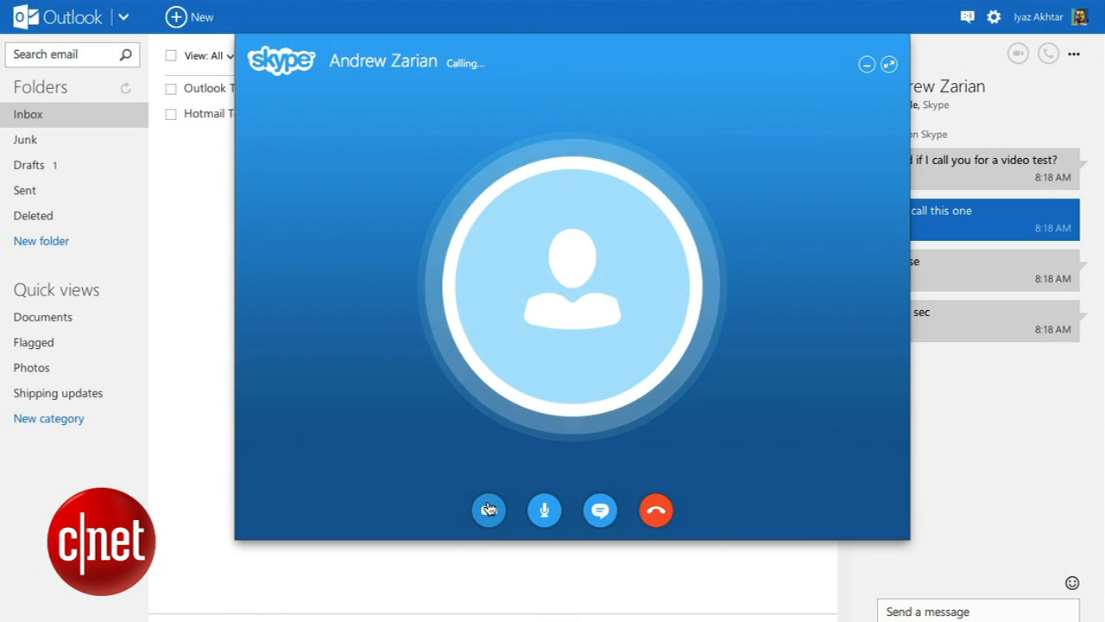
- Turn on own camera video in the connected Skype call with Andrew Zarian
left_click(487, 510)
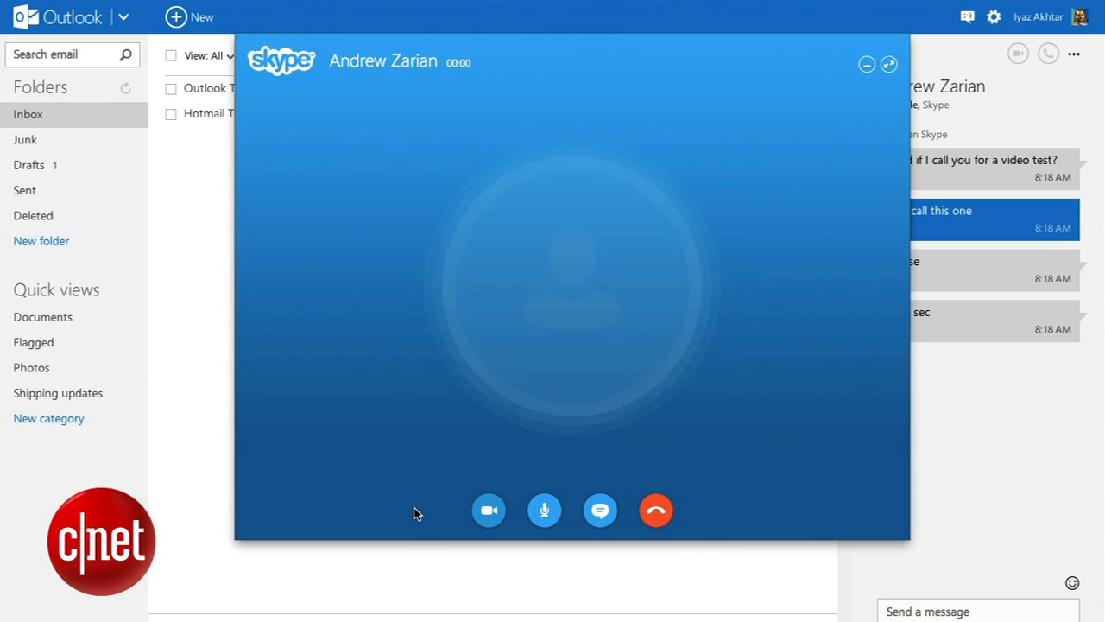
left_click(488, 509)
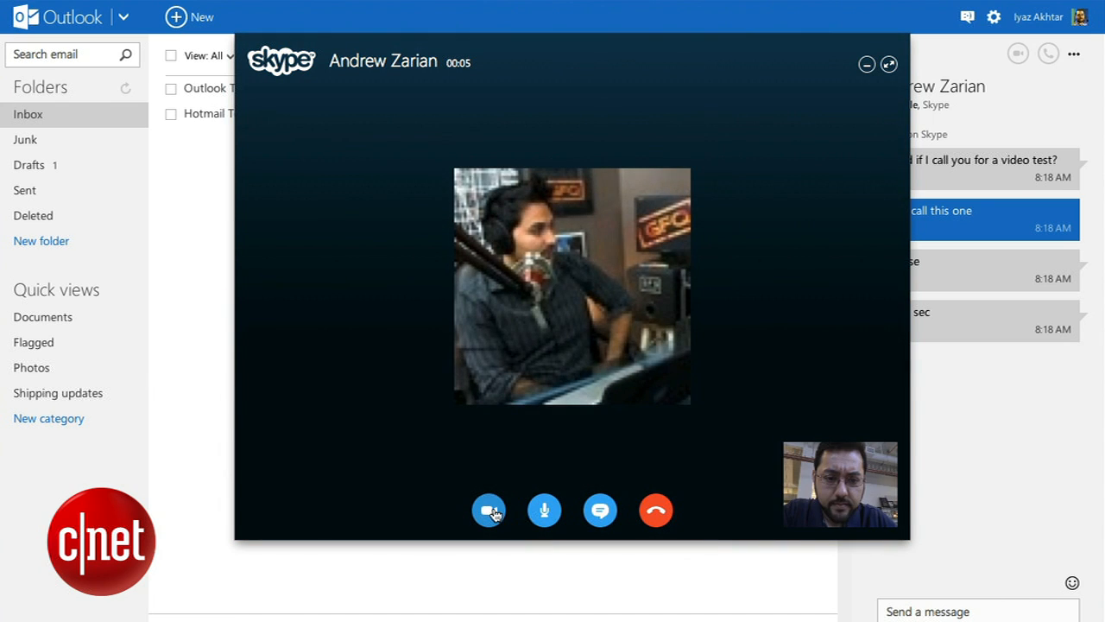